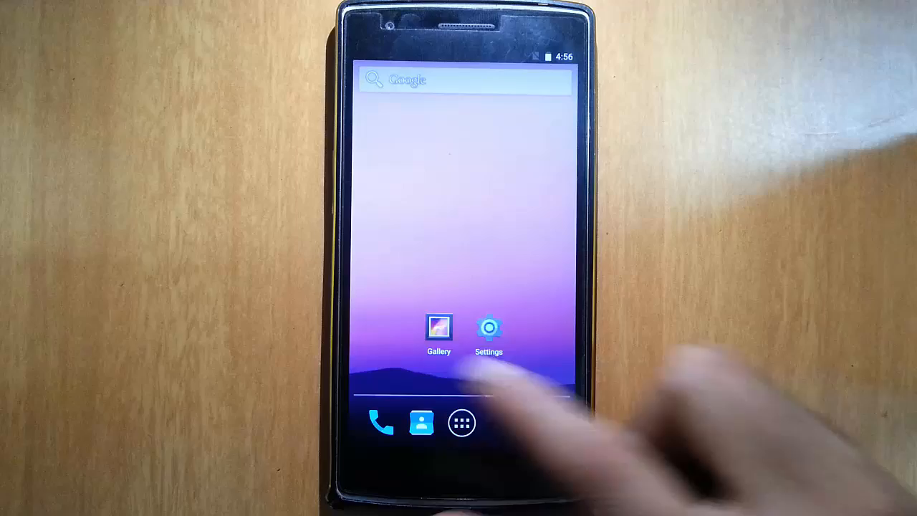
# Pull down the quick settings panel, then return to the home page with the analog clock widget.
pyautogui.moveTo(466, 60); pyautogui.dragTo(466, 214)
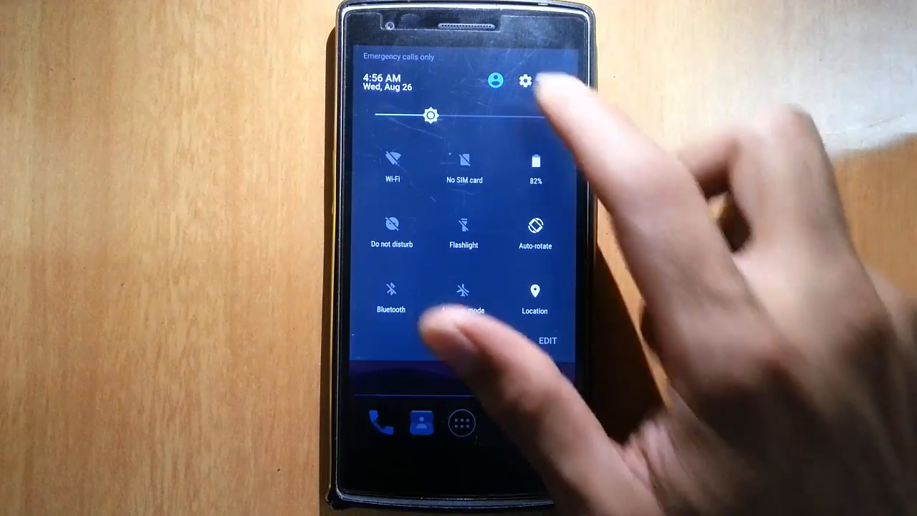
pyautogui.click(527, 78)
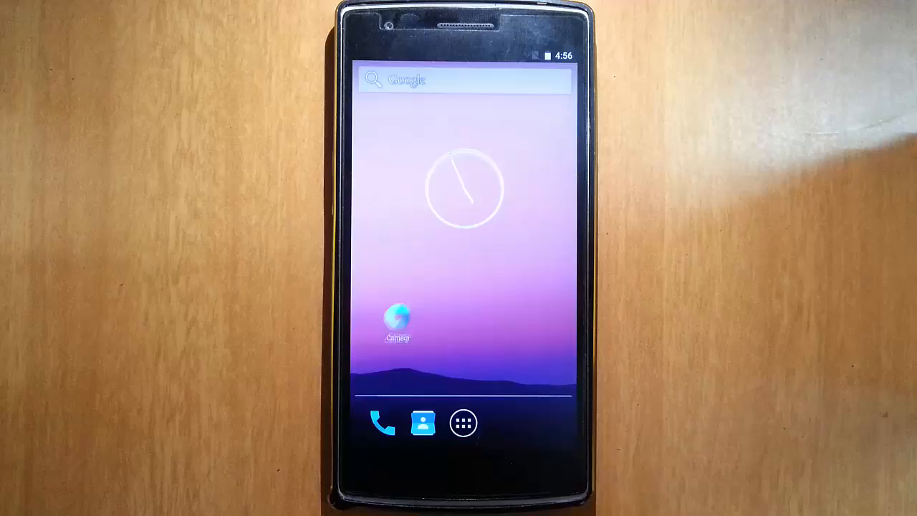
# Turn the screen off, wake it again, and begin pulling the notification shade down.
pyautogui.click(462, 423)
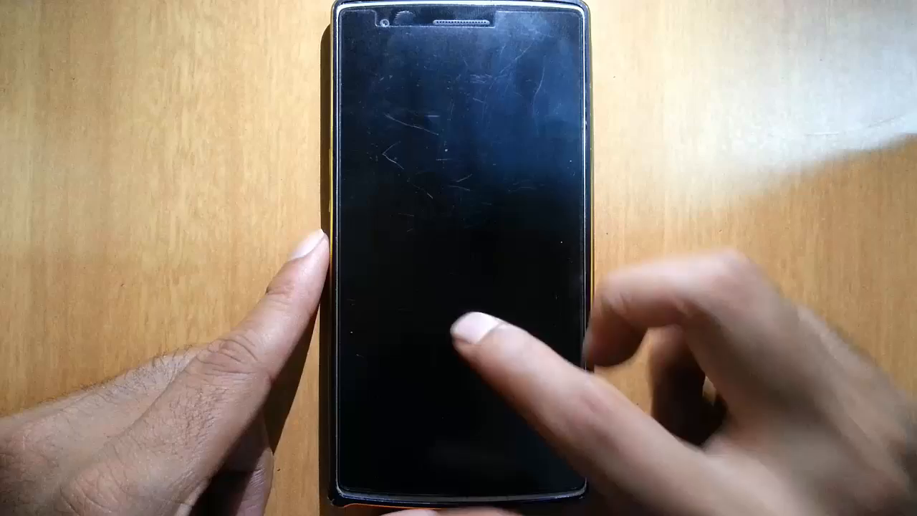
pyautogui.click(472, 337)
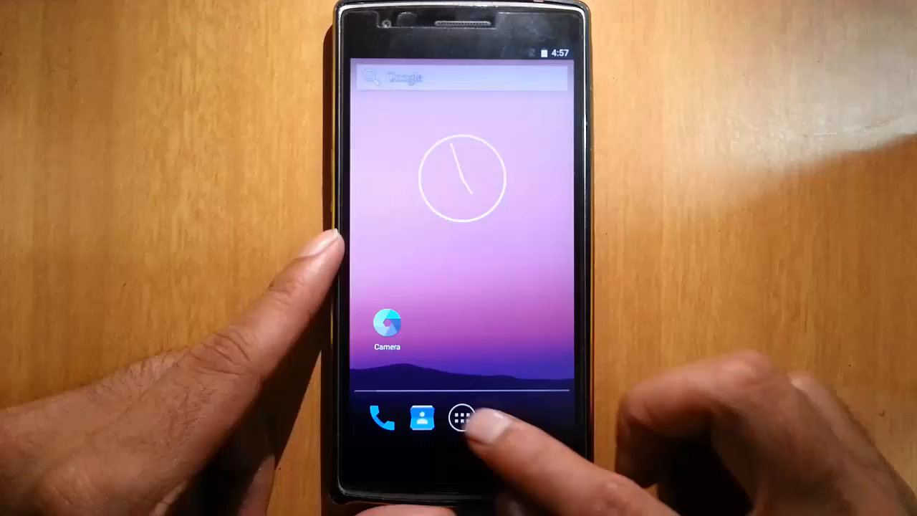
pyautogui.click(461, 418)
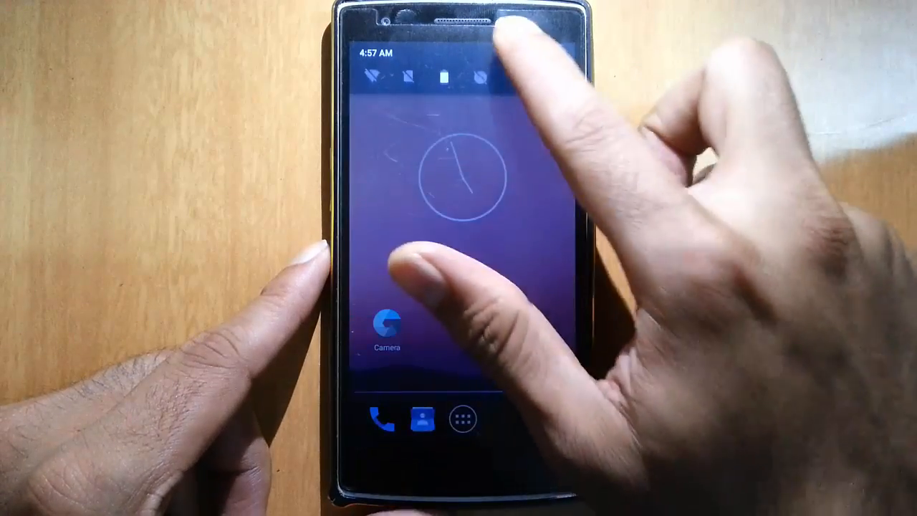
# Browse the quick settings tile editor, then go to the main Settings page via the gear icon.
pyautogui.moveTo(458, 43); pyautogui.dragTo(458, 287)
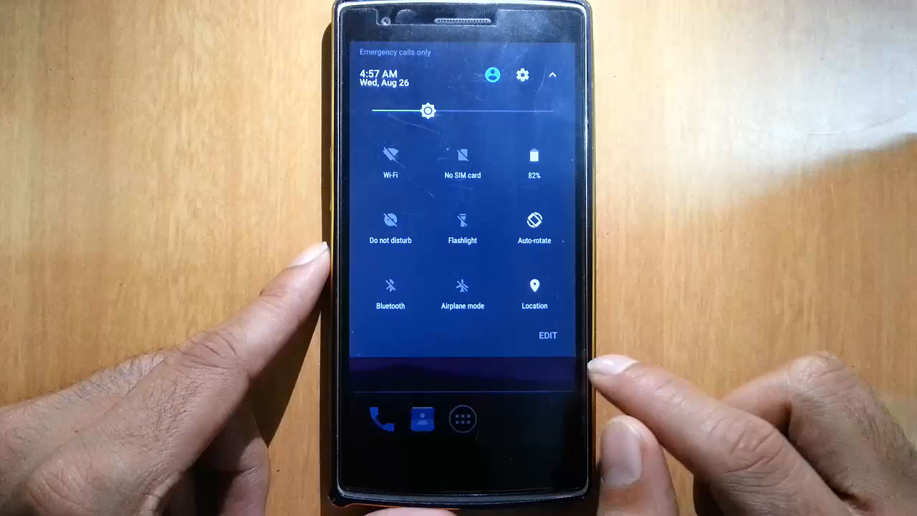
pyautogui.click(547, 336)
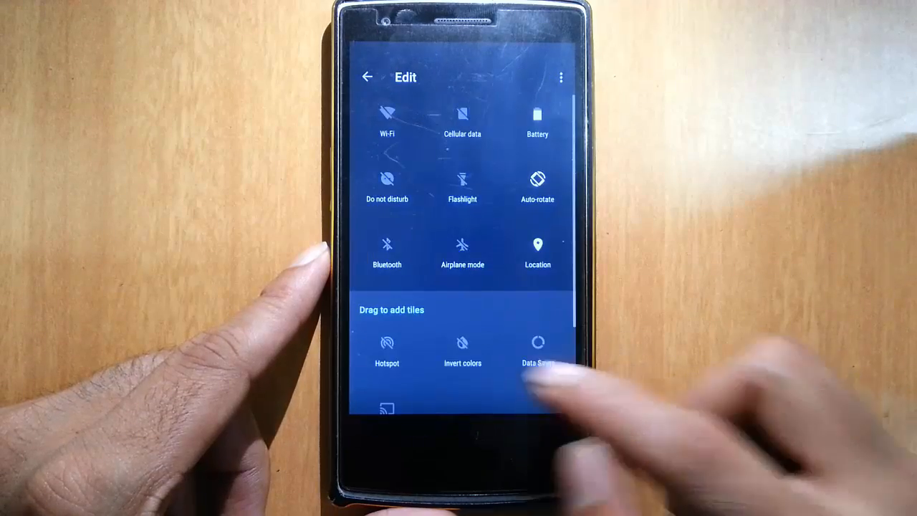
pyautogui.scroll(-3)
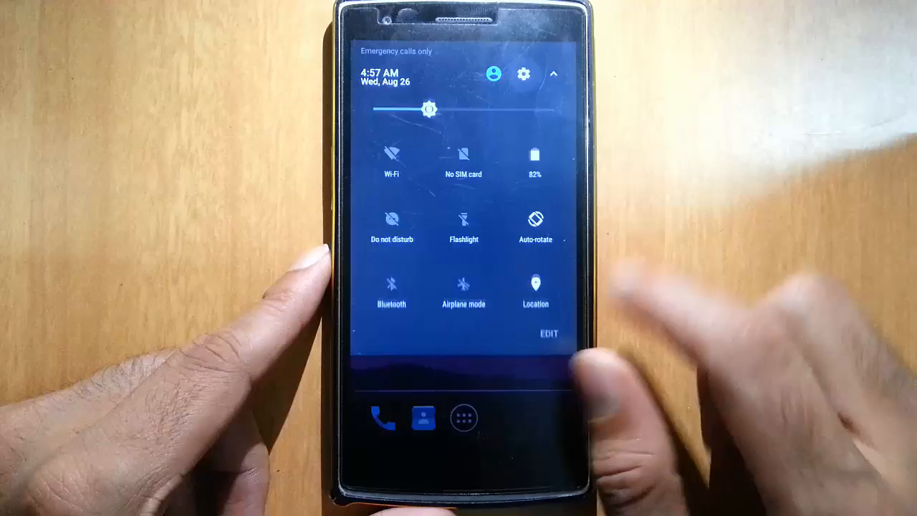
pyautogui.click(523, 74)
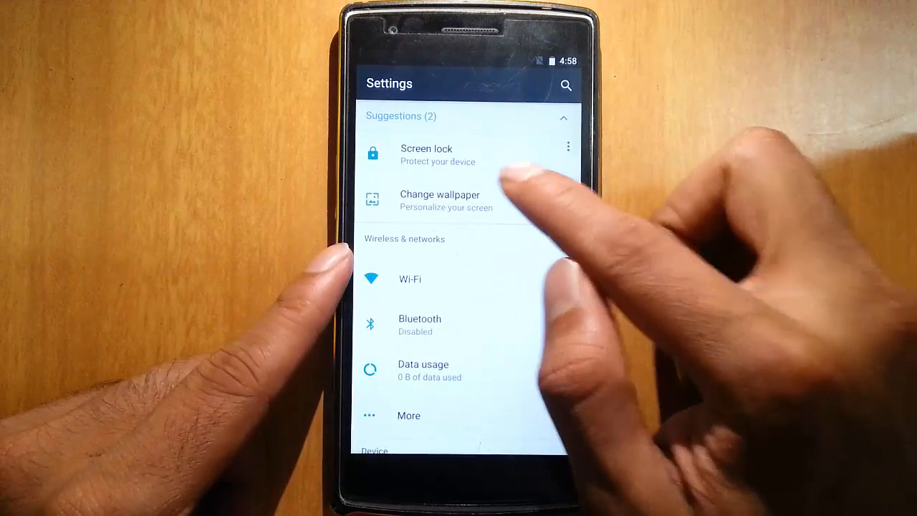
pyautogui.click(425, 154)
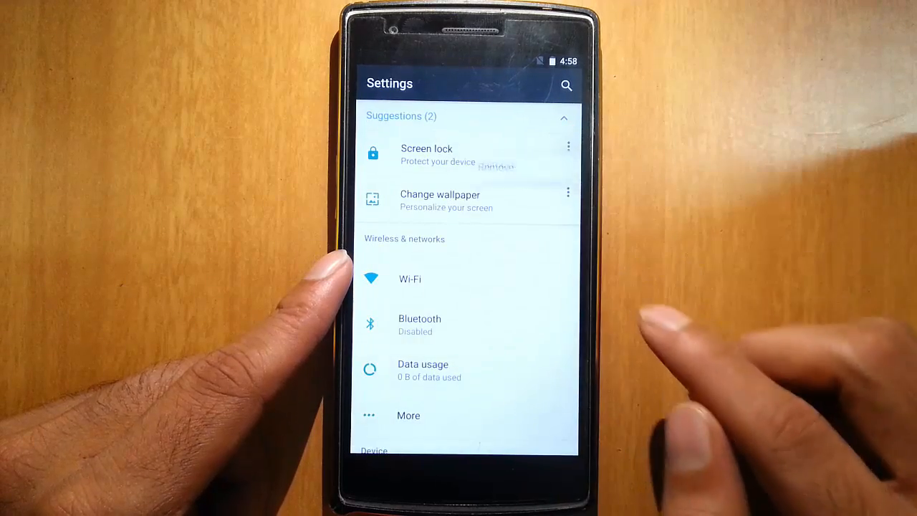
pyautogui.click(567, 146)
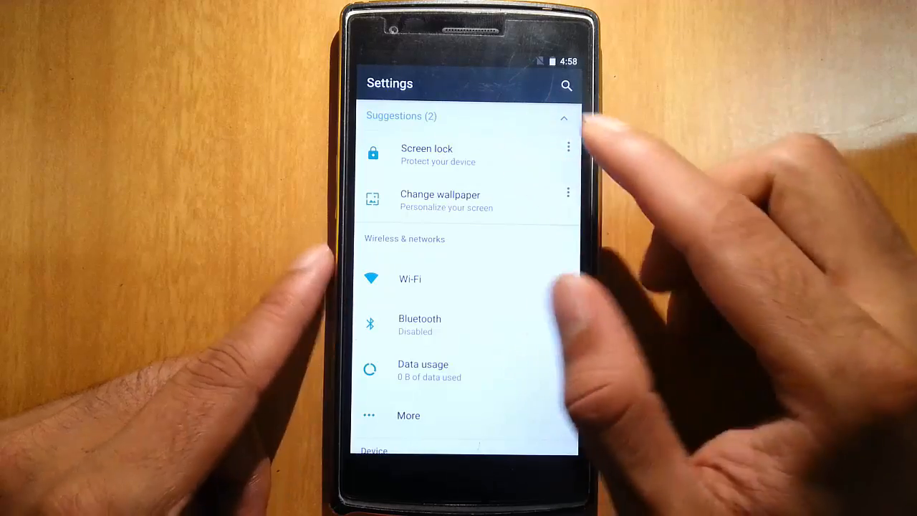
pyautogui.moveTo(567, 146)
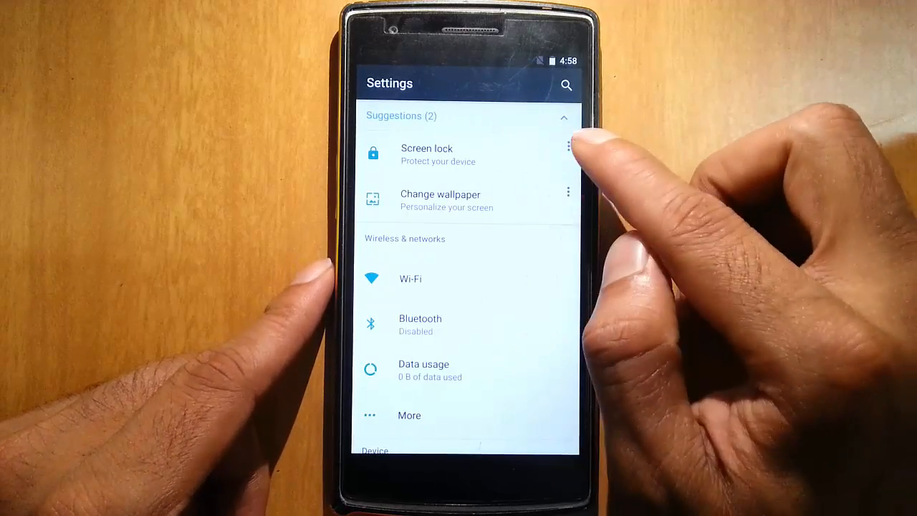
pyautogui.click(440, 199)
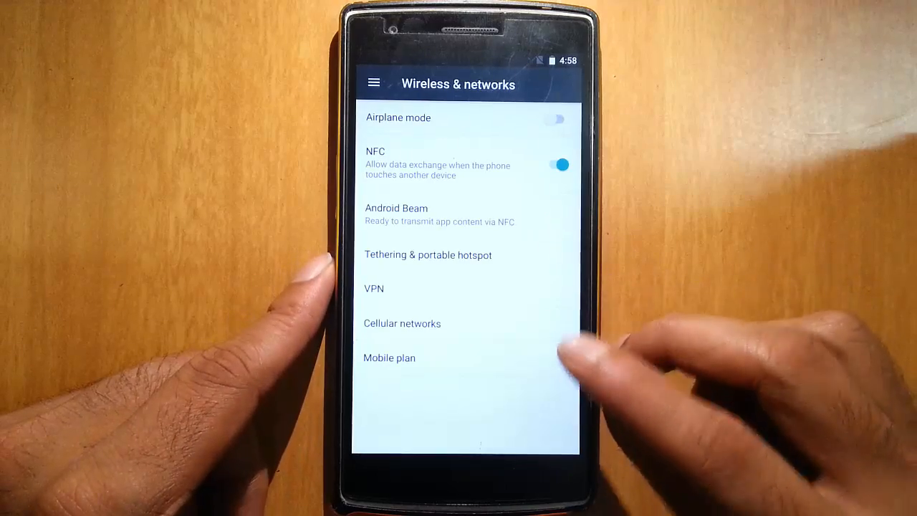
pyautogui.click(373, 82)
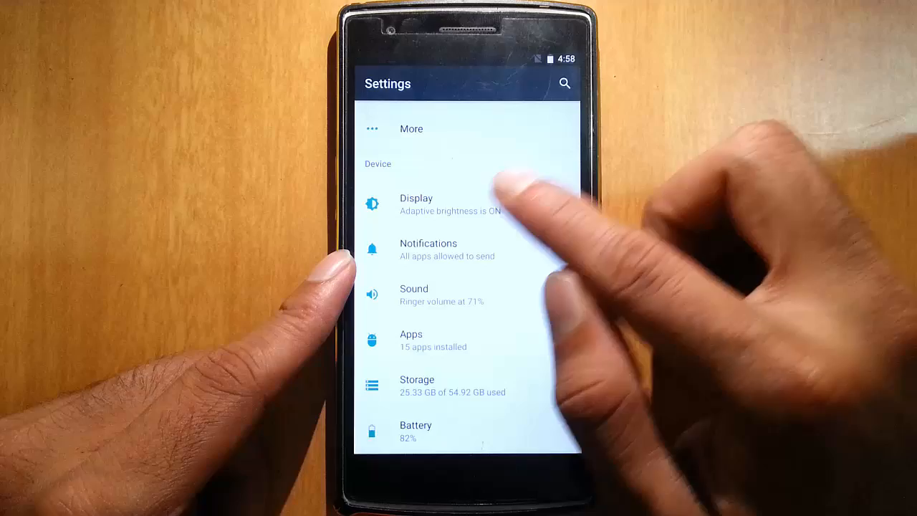
pyautogui.click(416, 203)
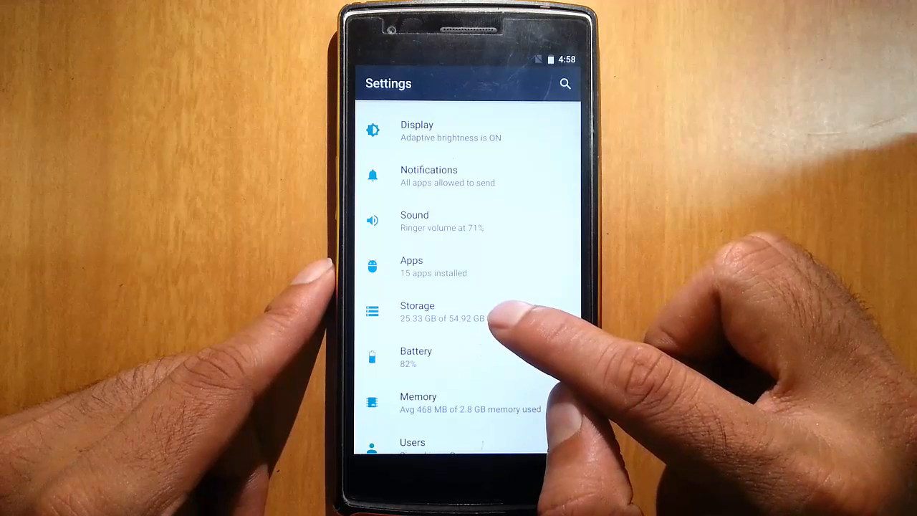
pyautogui.moveTo(523, 143)
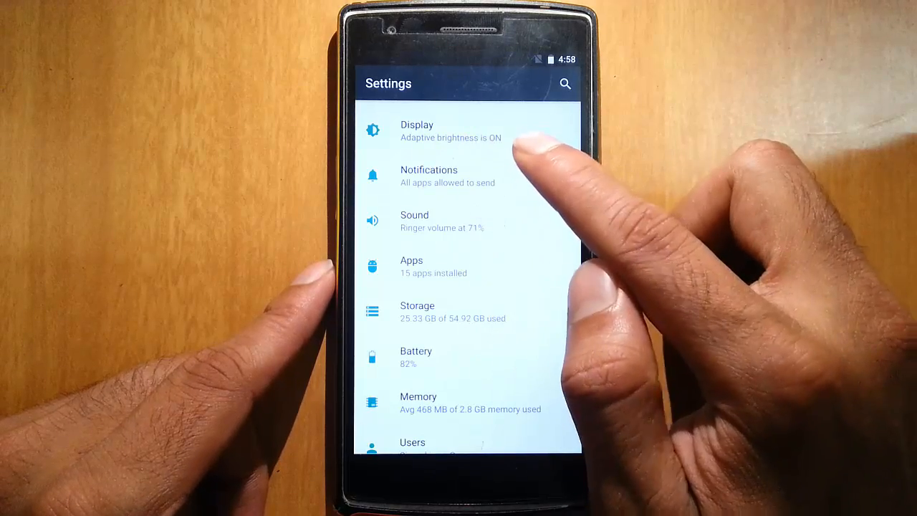
pyautogui.moveTo(508, 158)
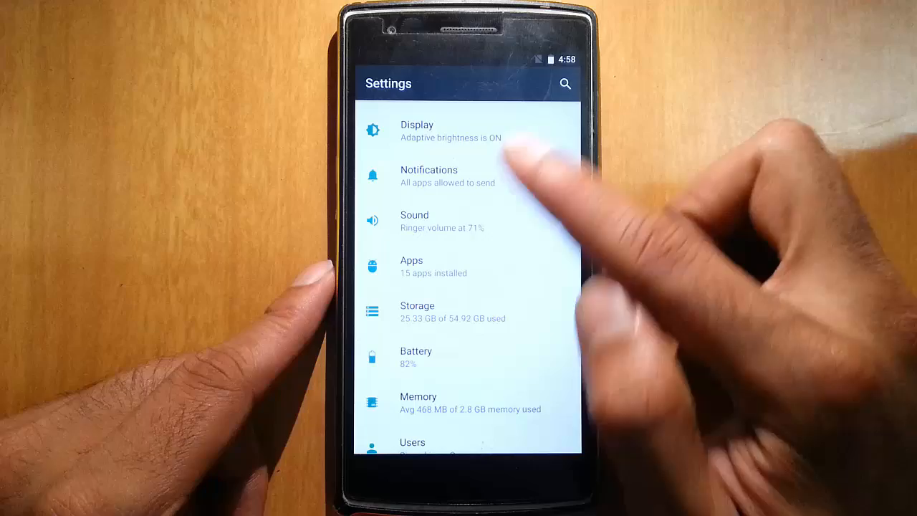
# Leave Display settings for the Notifications screen listing all apps.
pyautogui.click(415, 130)
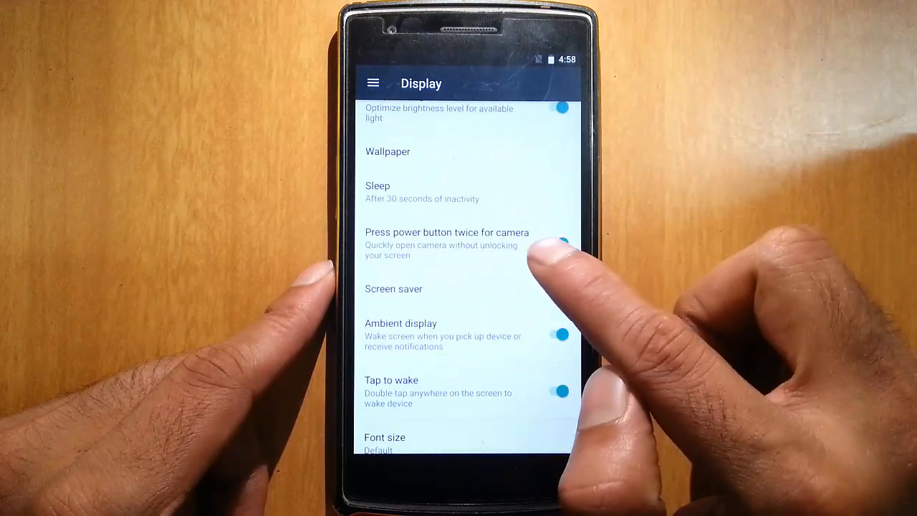
pyautogui.click(562, 243)
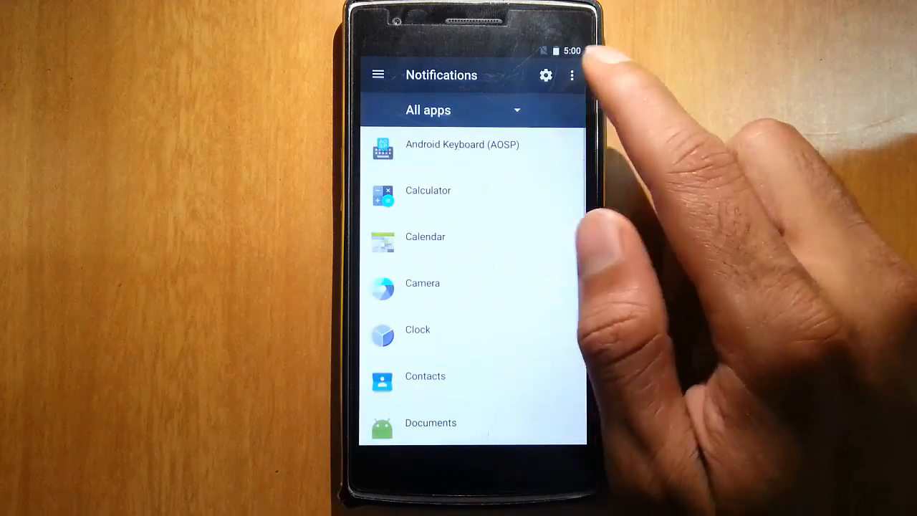
# View notification options and Sound, then show Internal shared storage: 25.33 GB used of 54.92 GB.
pyautogui.click(572, 74)
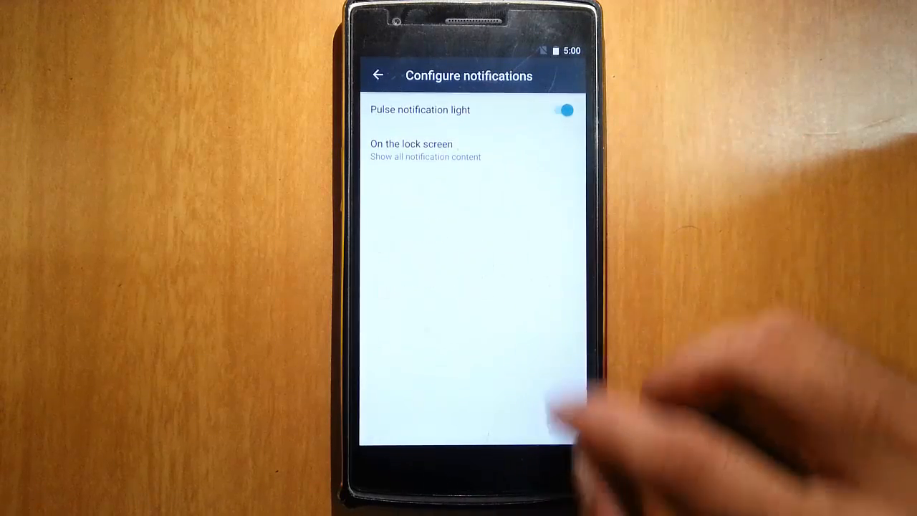
pyautogui.click(378, 74)
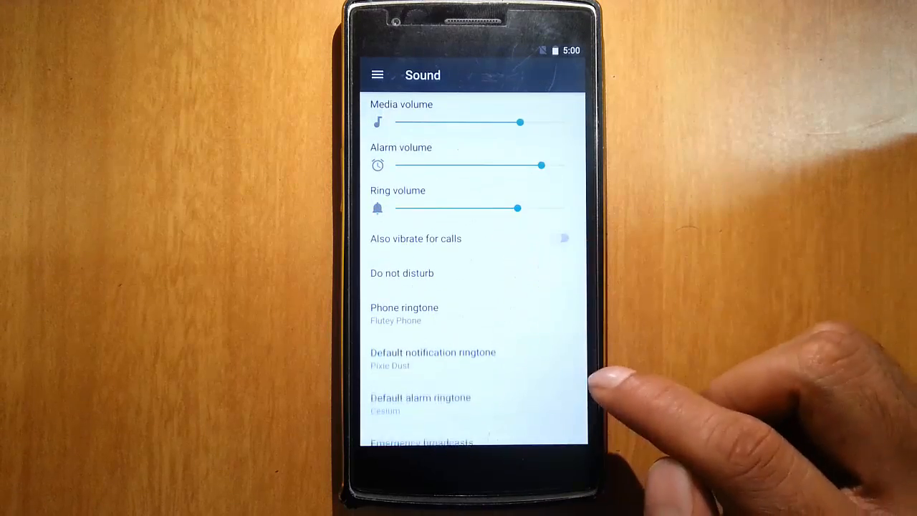
pyautogui.scroll(-3)
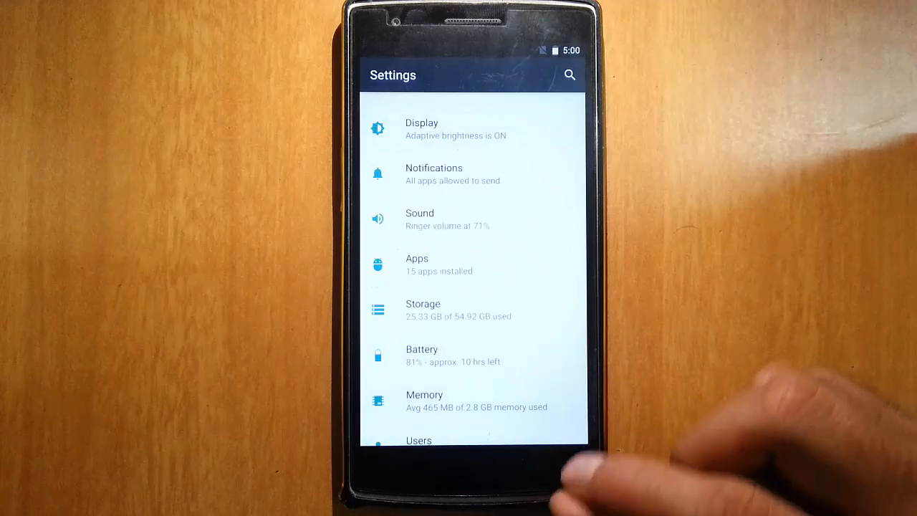
pyautogui.click(417, 263)
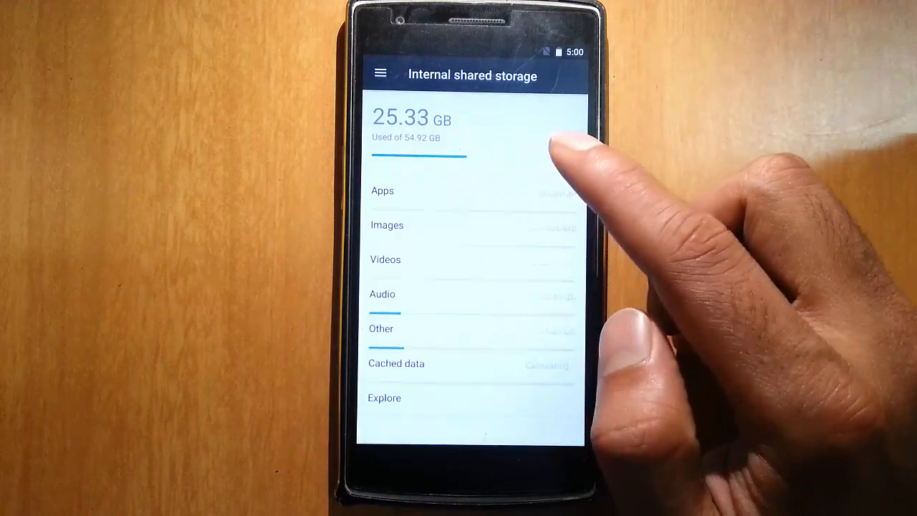
# Browse the settings drawer to Battery, view Battery optimization, then return to the main list.
pyautogui.click(380, 71)
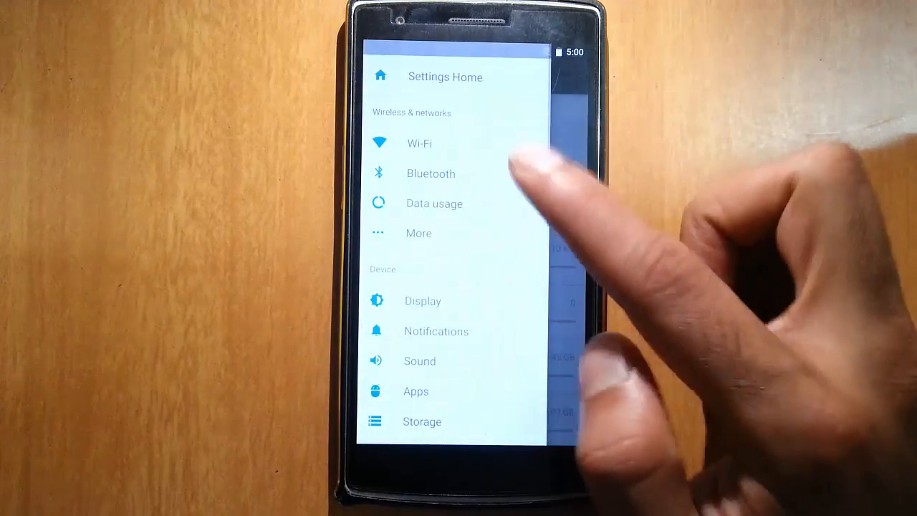
pyautogui.scroll(-3)
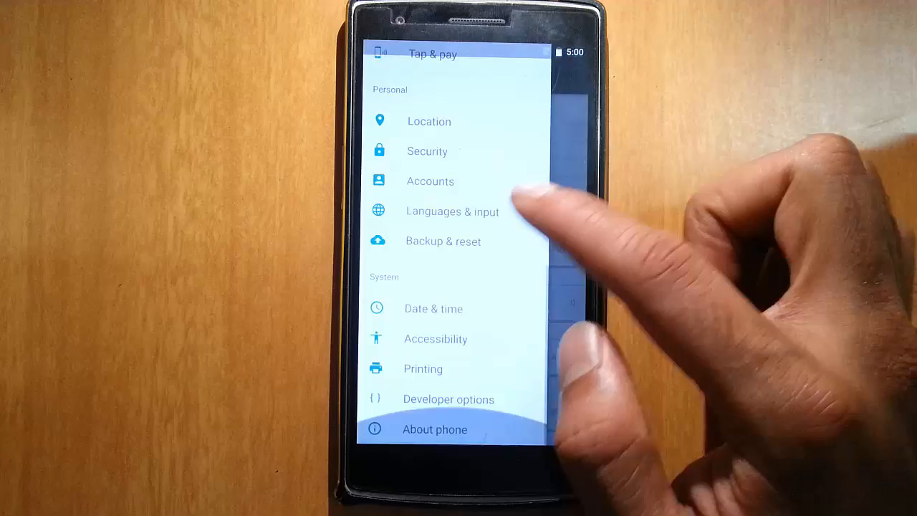
pyautogui.scroll(-3)
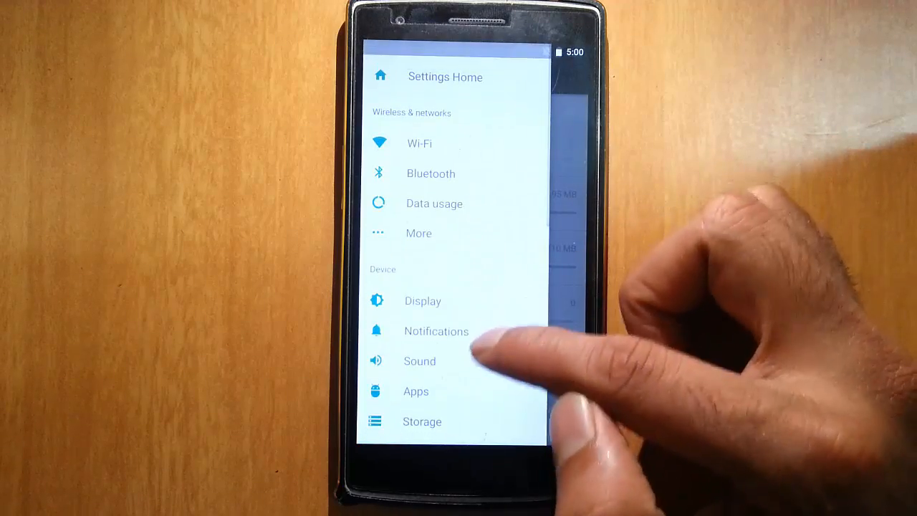
pyautogui.scroll(-3)
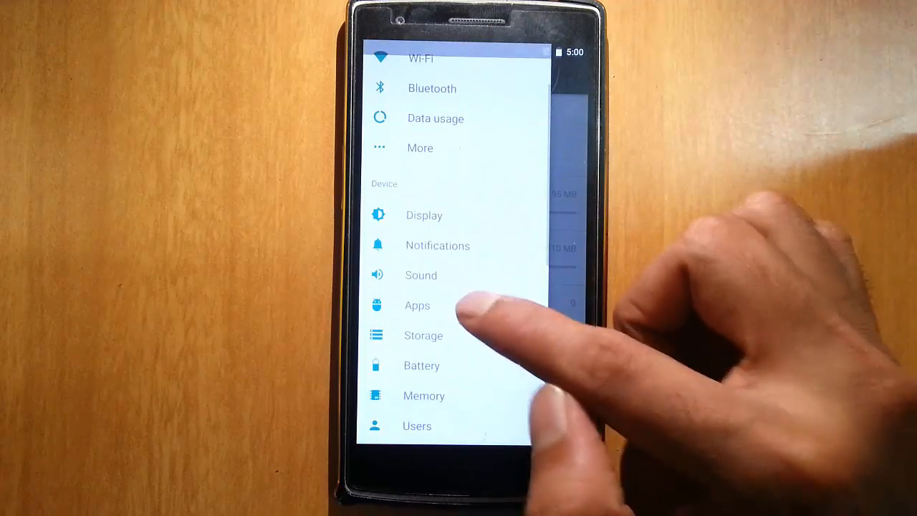
pyautogui.click(421, 366)
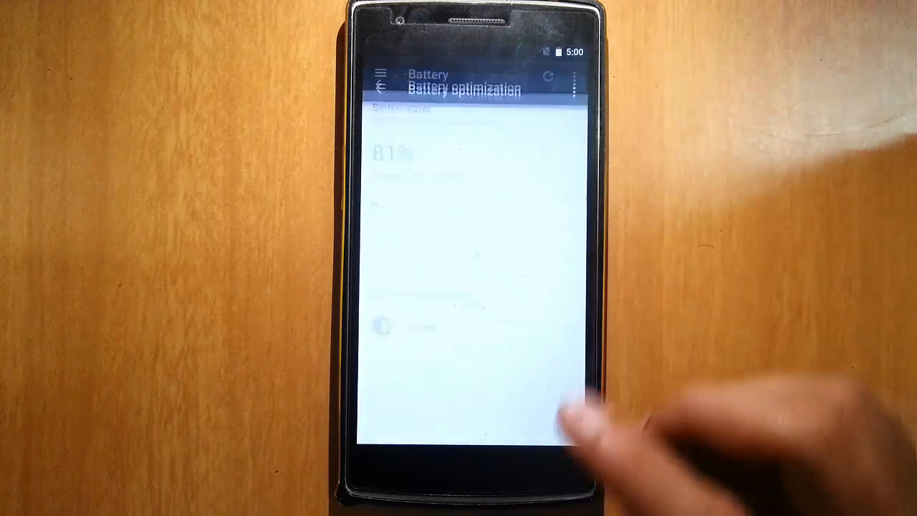
pyautogui.click(576, 83)
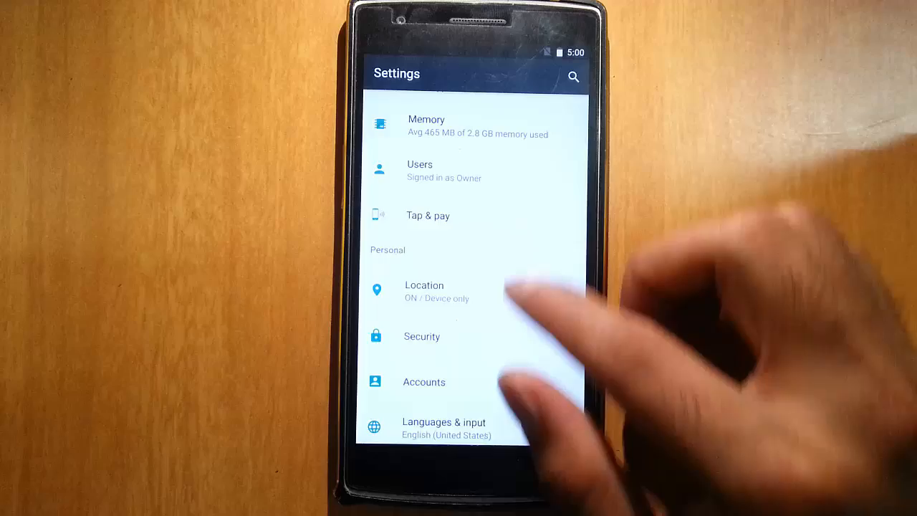
# Review the Security settings page, then go back to the home screen.
pyautogui.click(424, 289)
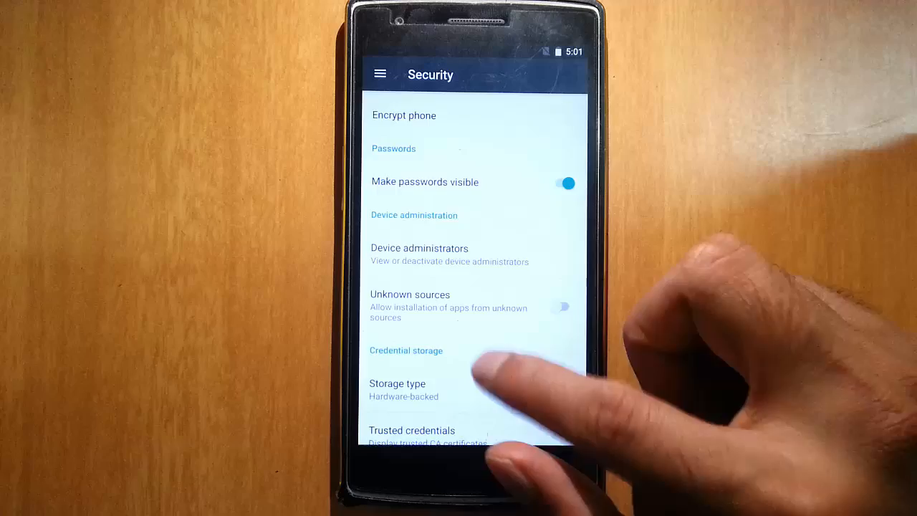
pyautogui.scroll(-3)
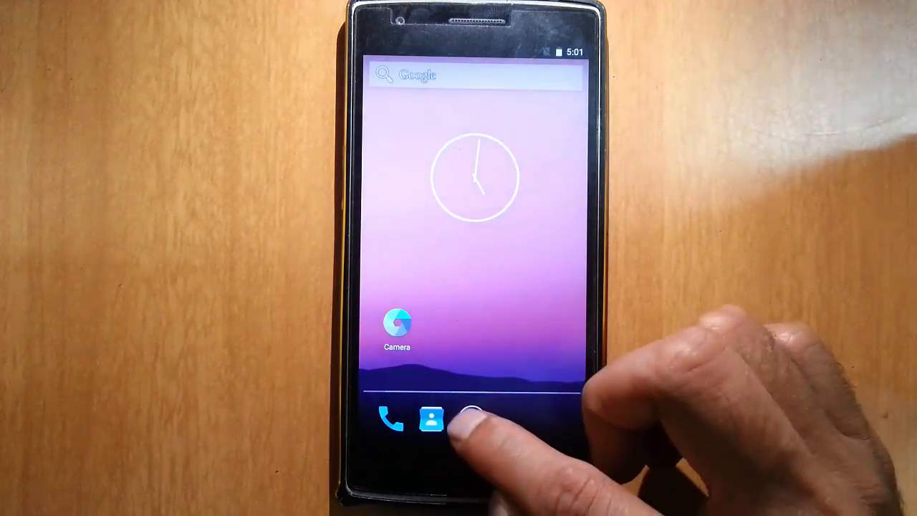
# Launch Email, dismiss the keyboard crash dialog, and show Gallery's Camera album in split-screen.
pyautogui.click(431, 421)
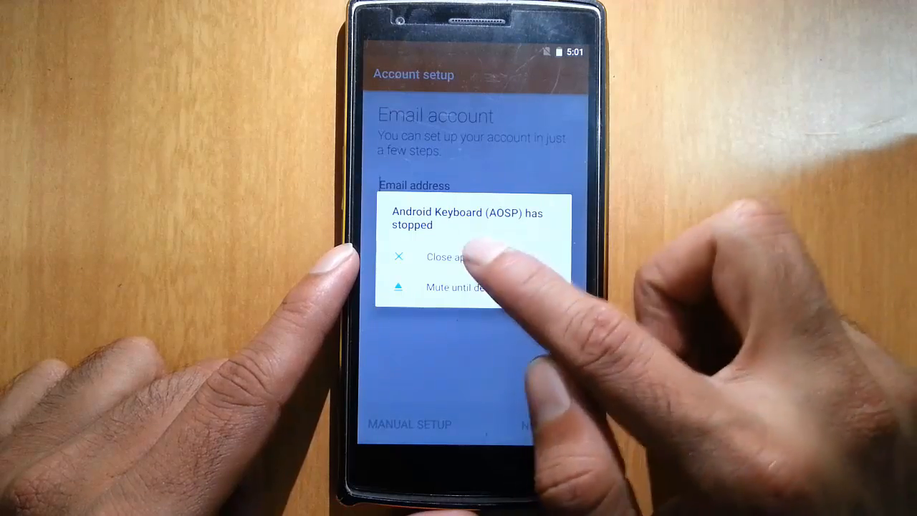
pyautogui.click(440, 256)
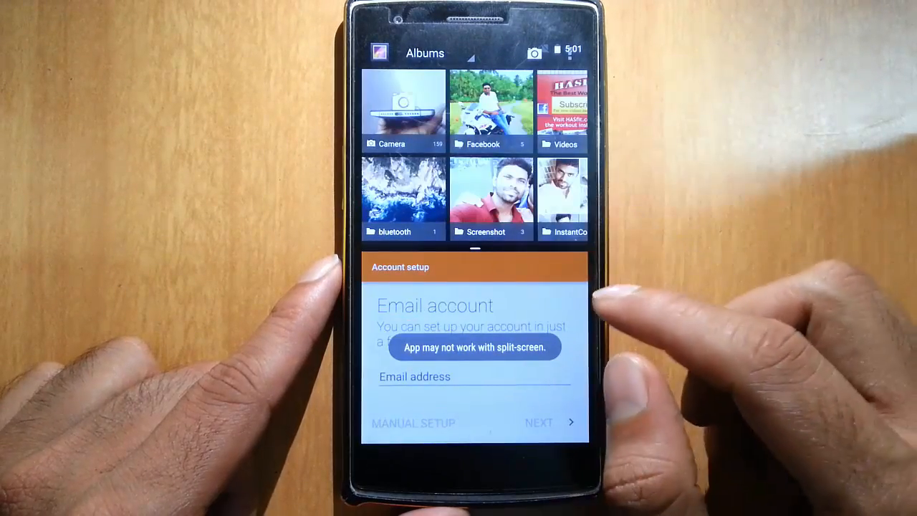
pyautogui.click(402, 103)
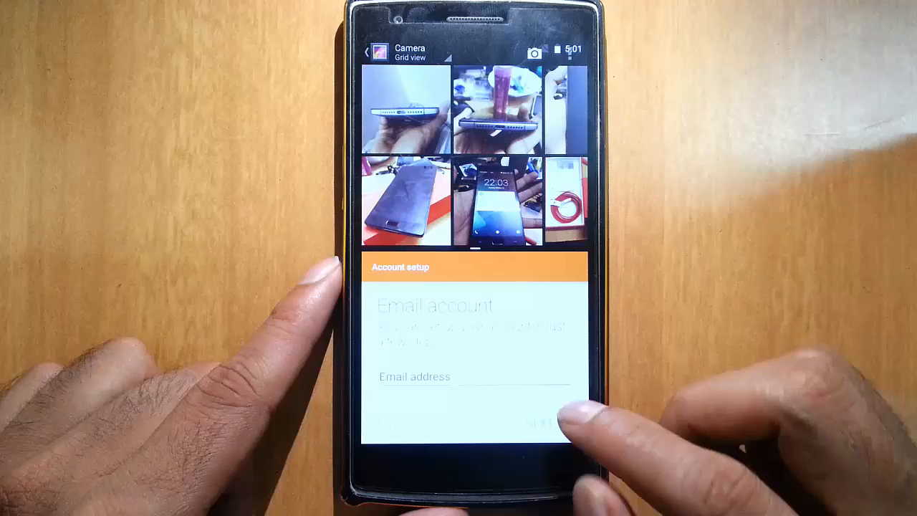